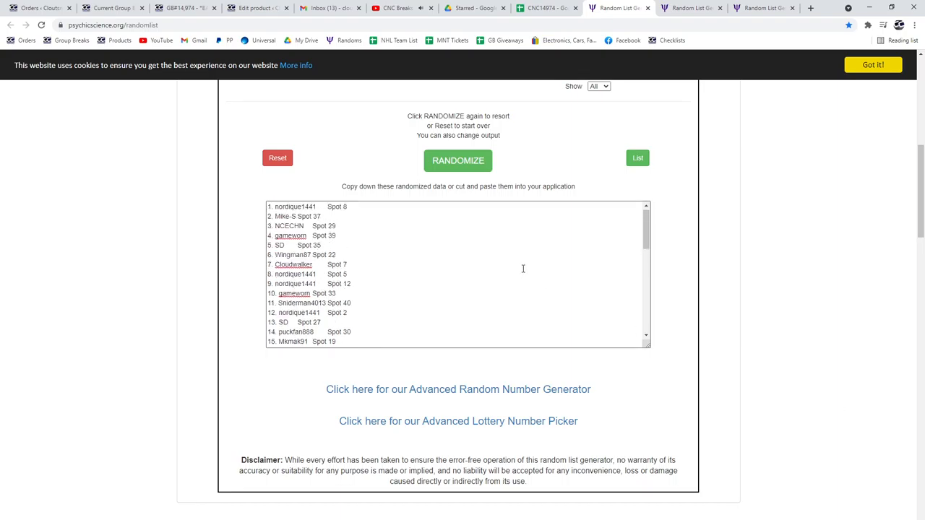
# - Shuffle the names, copy the output and load the hit card list into the generator
pyautogui.click(459, 160)
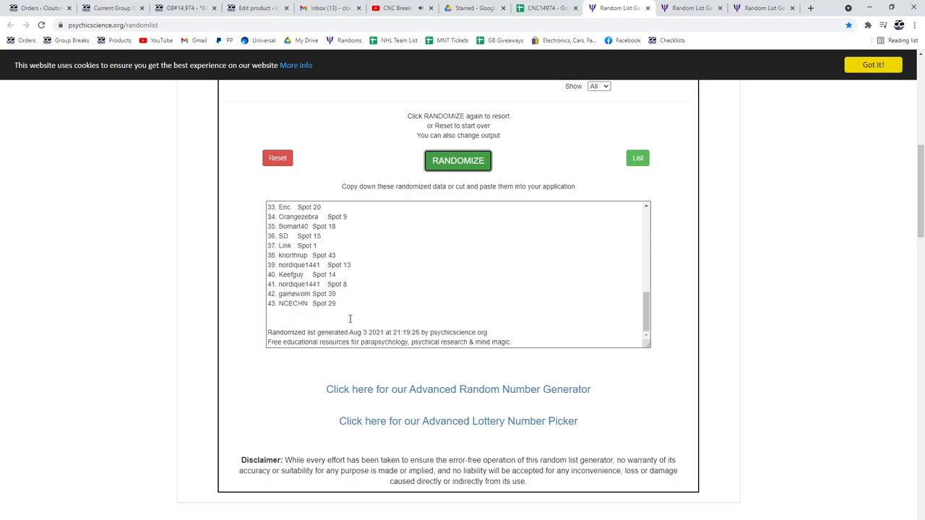
pyautogui.click(458, 160)
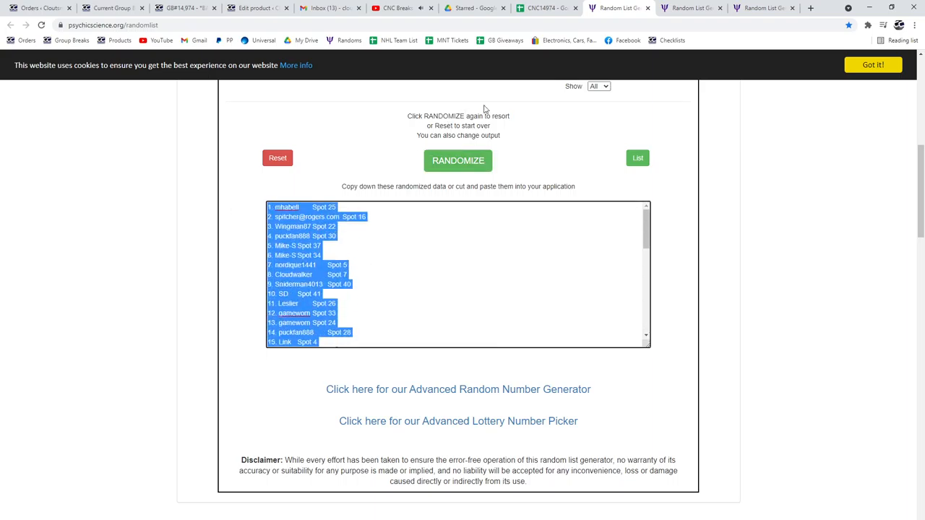
pyautogui.click(546, 9)
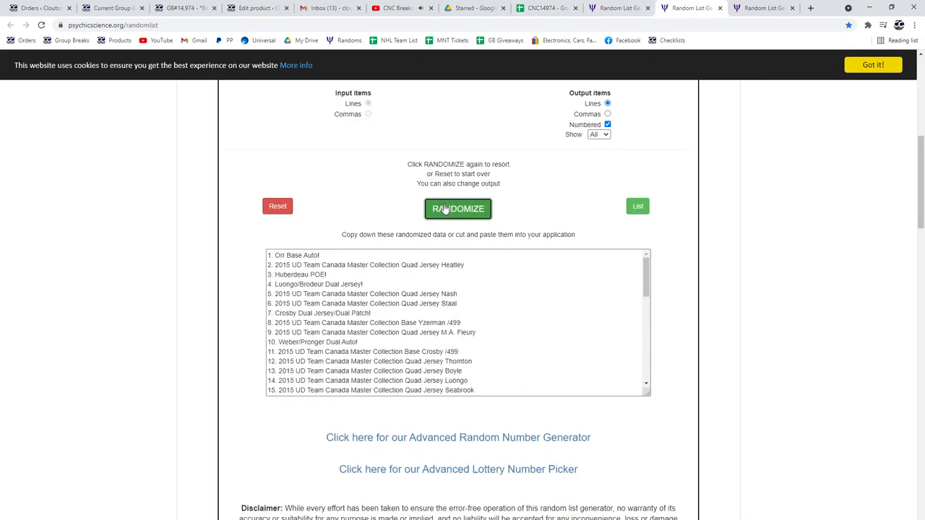
# - Shuffle the hit cards, paste them into column C and load the base card list
pyautogui.click(457, 209)
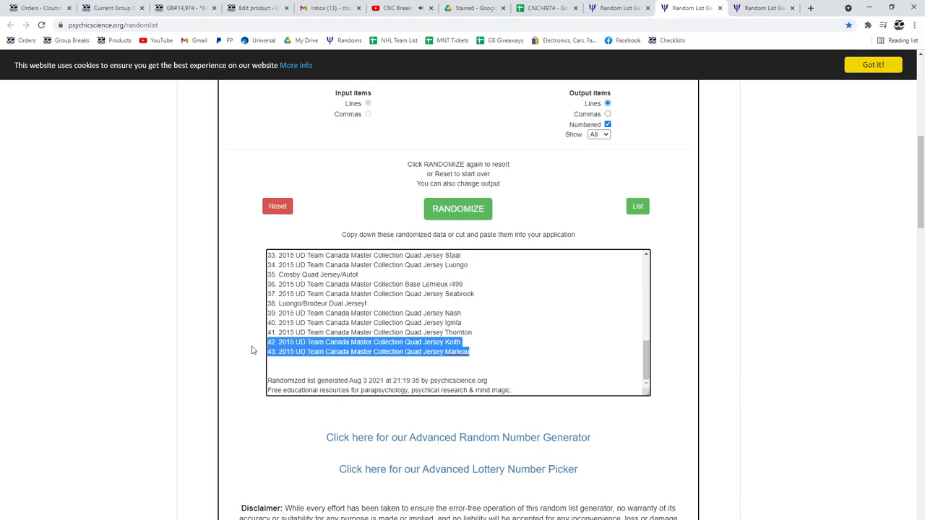
pyautogui.click(546, 8)
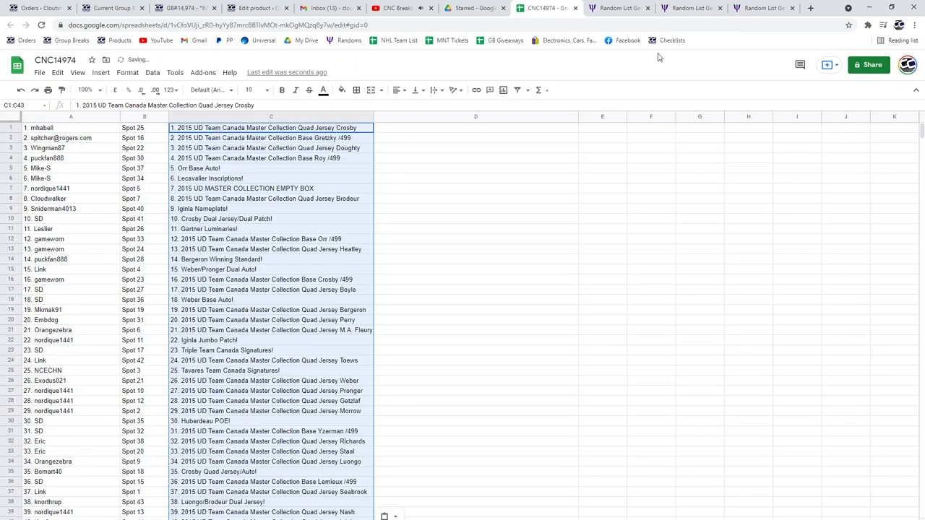
pyautogui.click(759, 8)
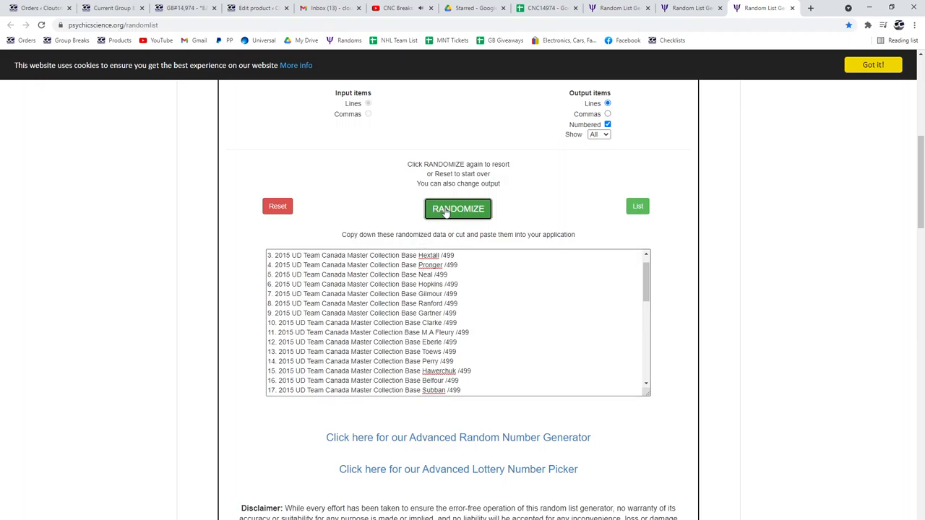
# - Shuffle the base cards and paste them into column D beside the hit cards
pyautogui.click(457, 209)
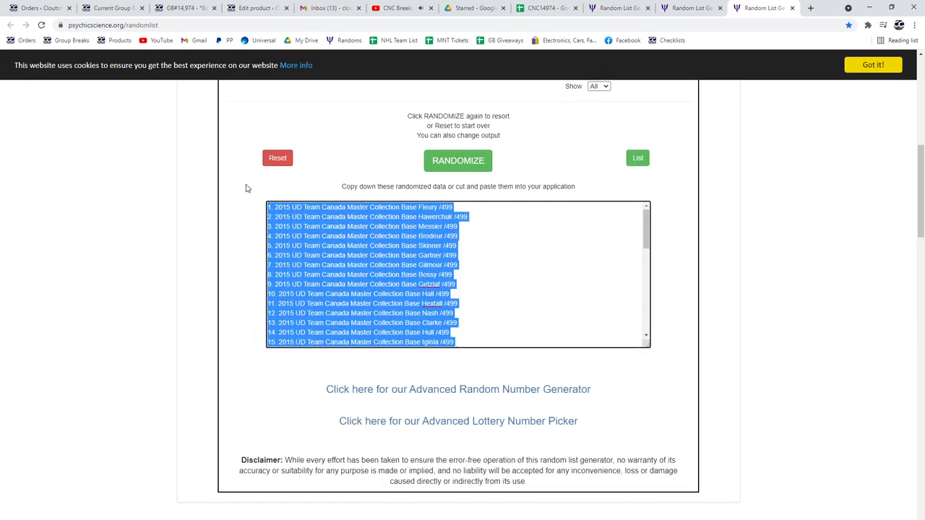
pyautogui.click(546, 8)
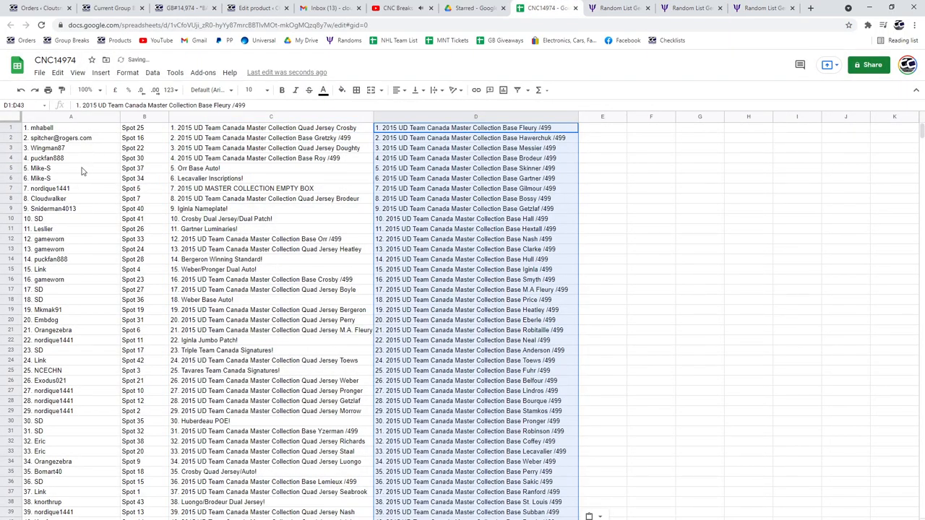
# - Bold winning rows 5, 7, 9, 10, 11, 14 and 15 across columns A–D
pyautogui.click(38, 168)
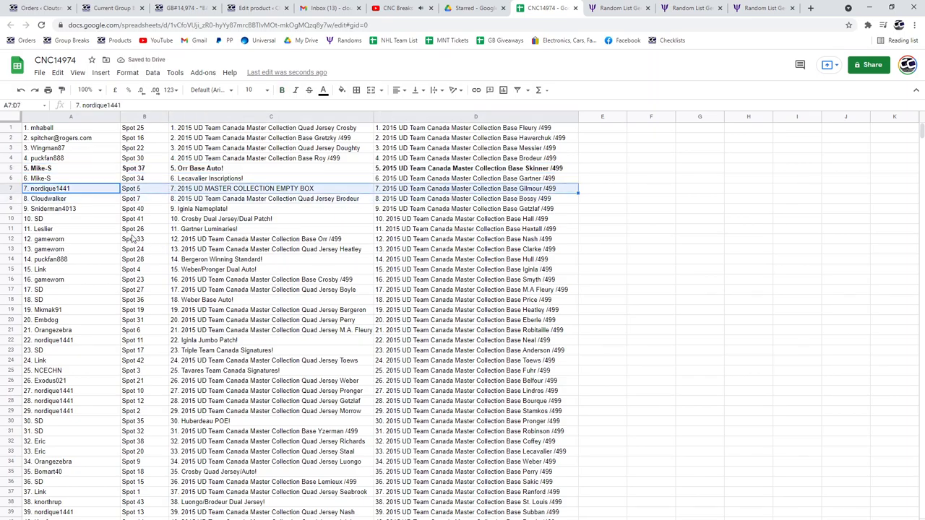
pyautogui.click(70, 208)
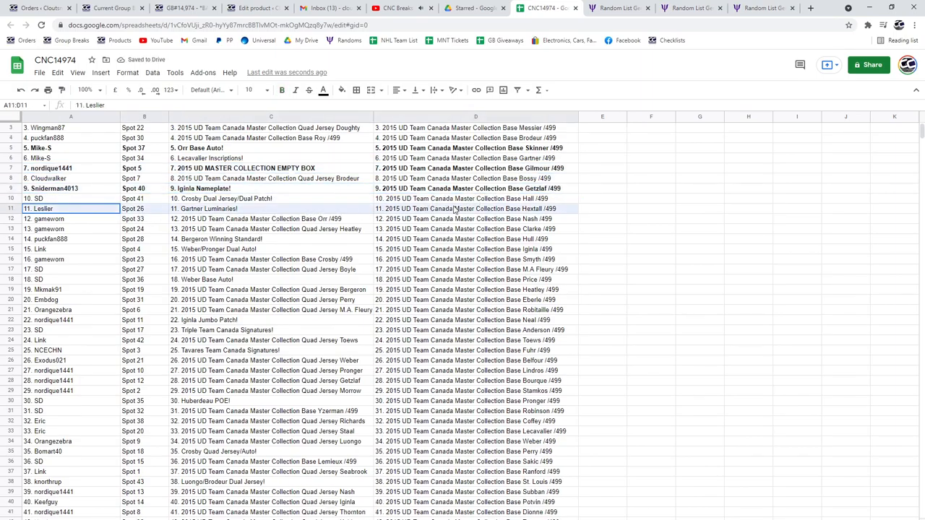
pyautogui.click(69, 198)
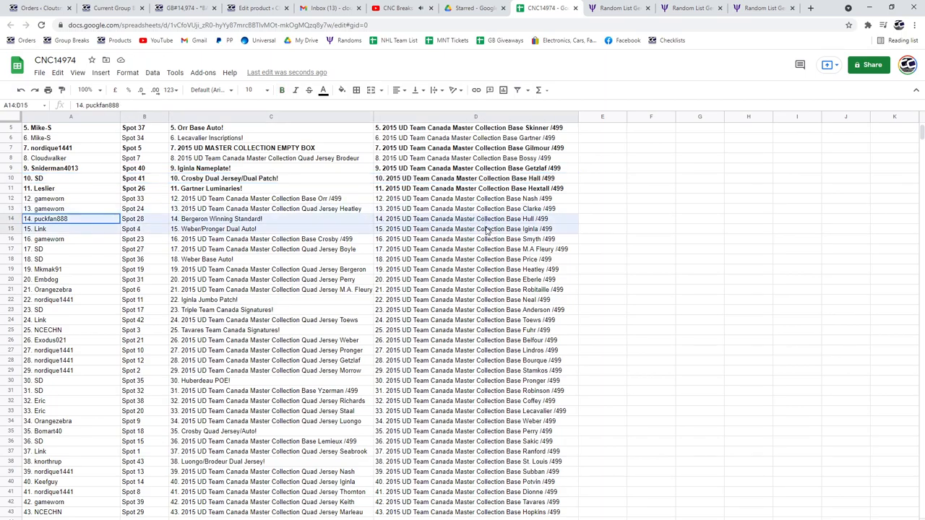
pyautogui.click(281, 90)
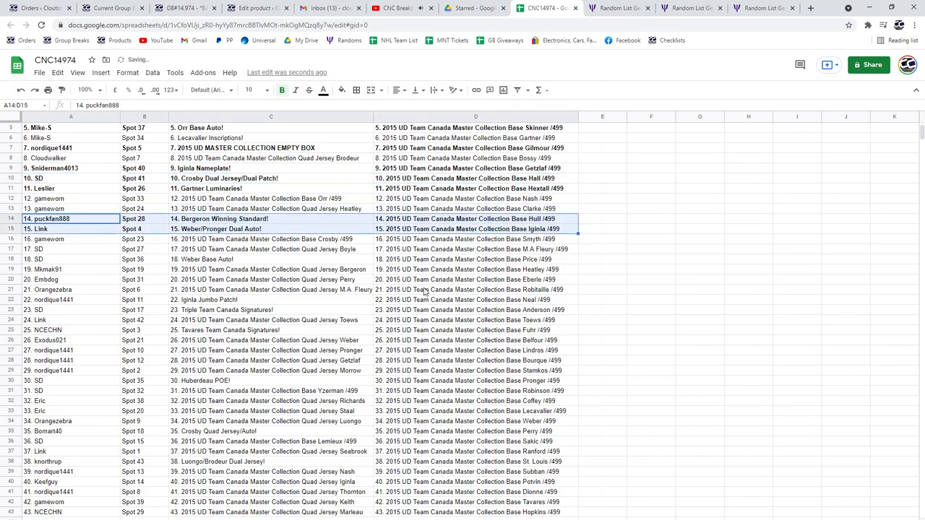
pyautogui.click(70, 259)
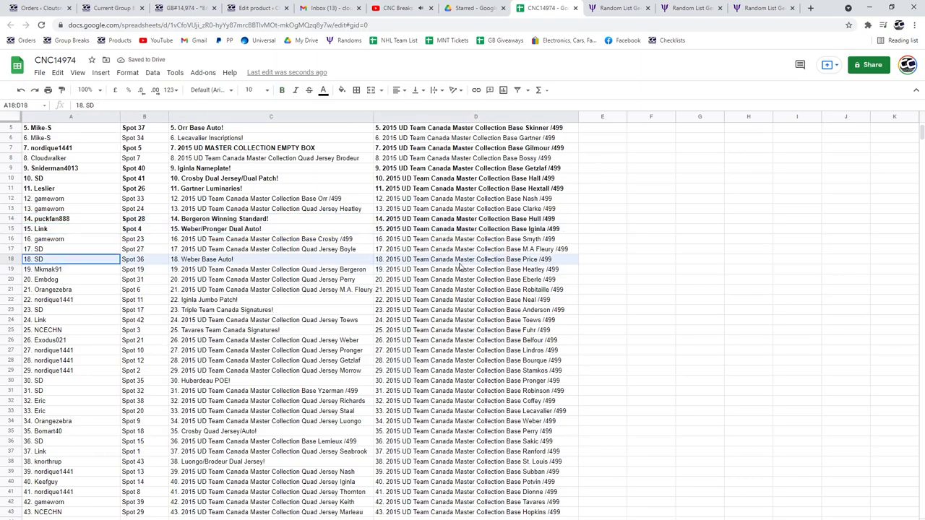